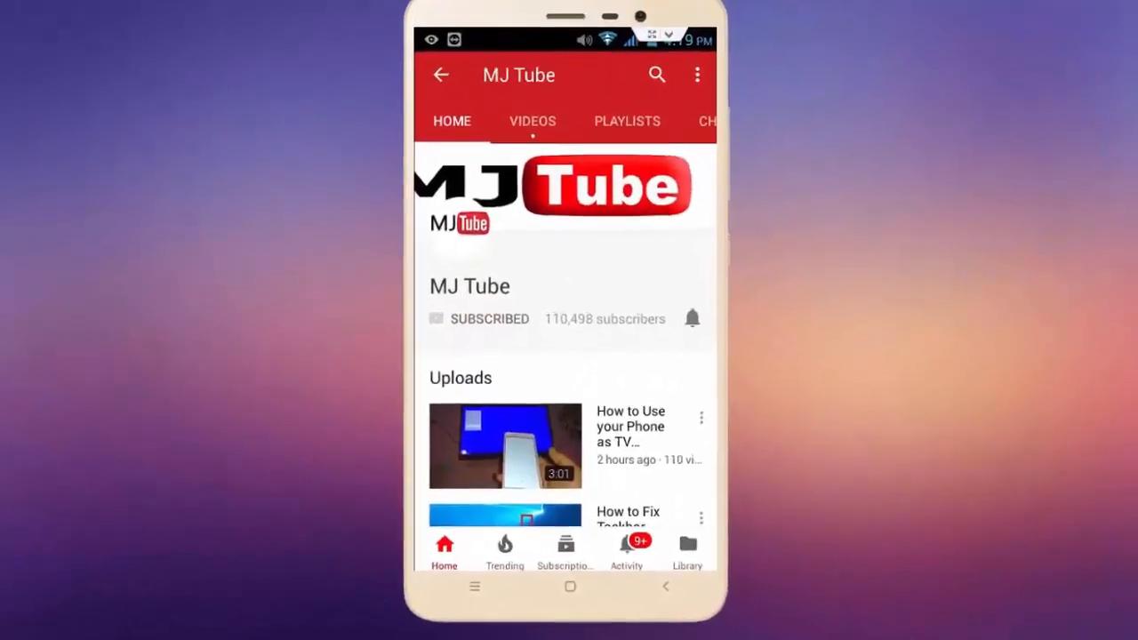
# - Leave the MJ Tube YouTube channel and bring up Gmail's folder drawer
pyautogui.click(691, 318)
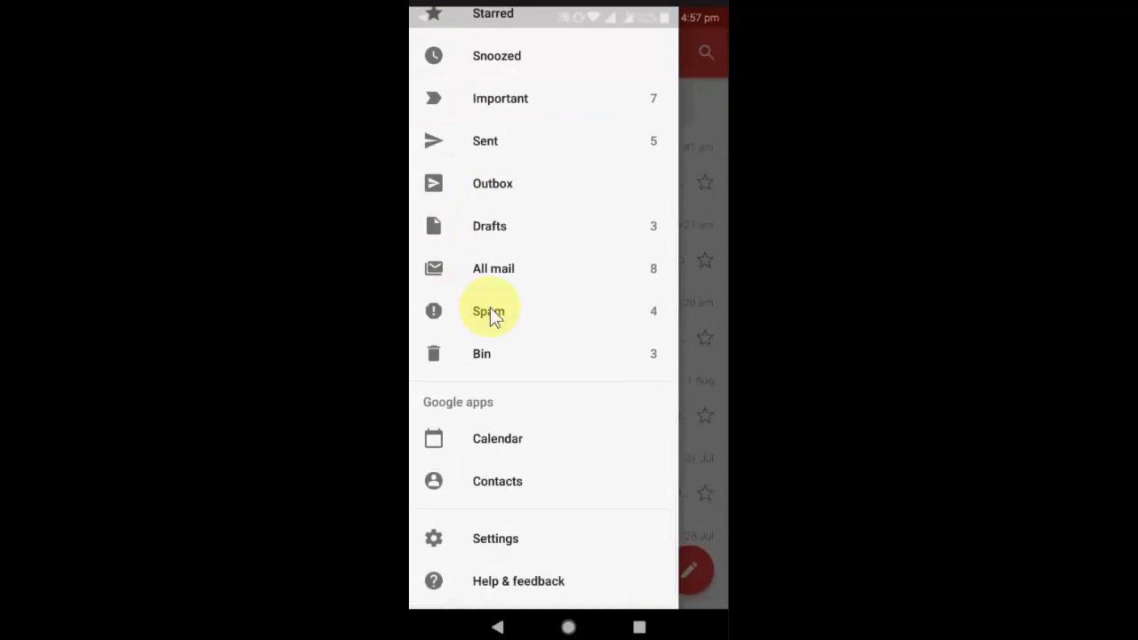
# - Go from the drawer's Settings into the General settings page
pyautogui.click(487, 310)
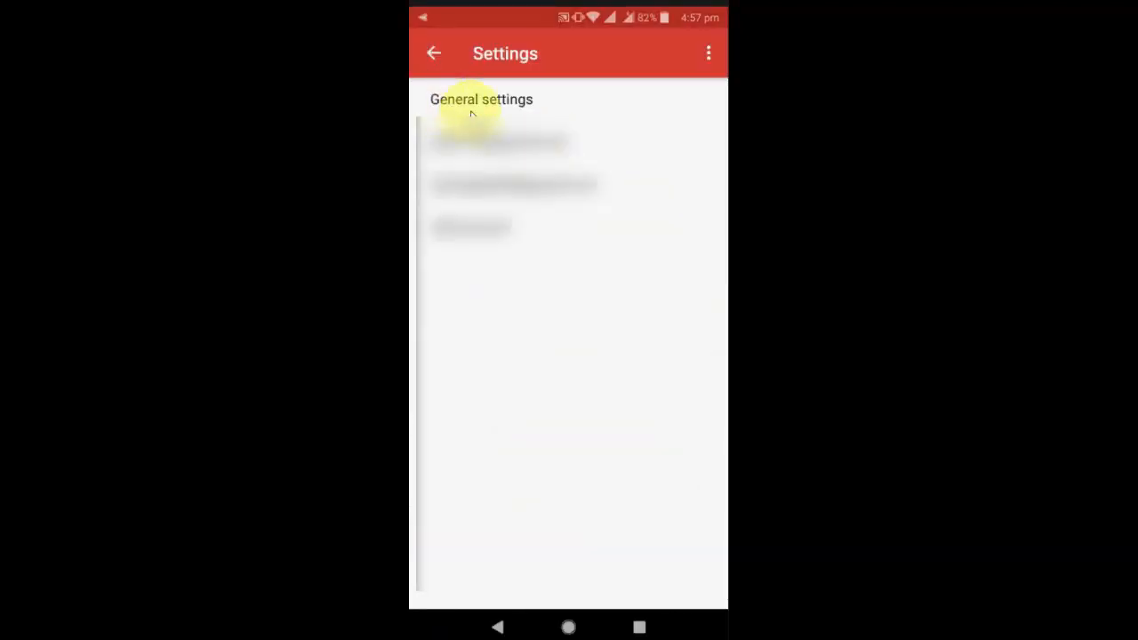
pyautogui.click(481, 98)
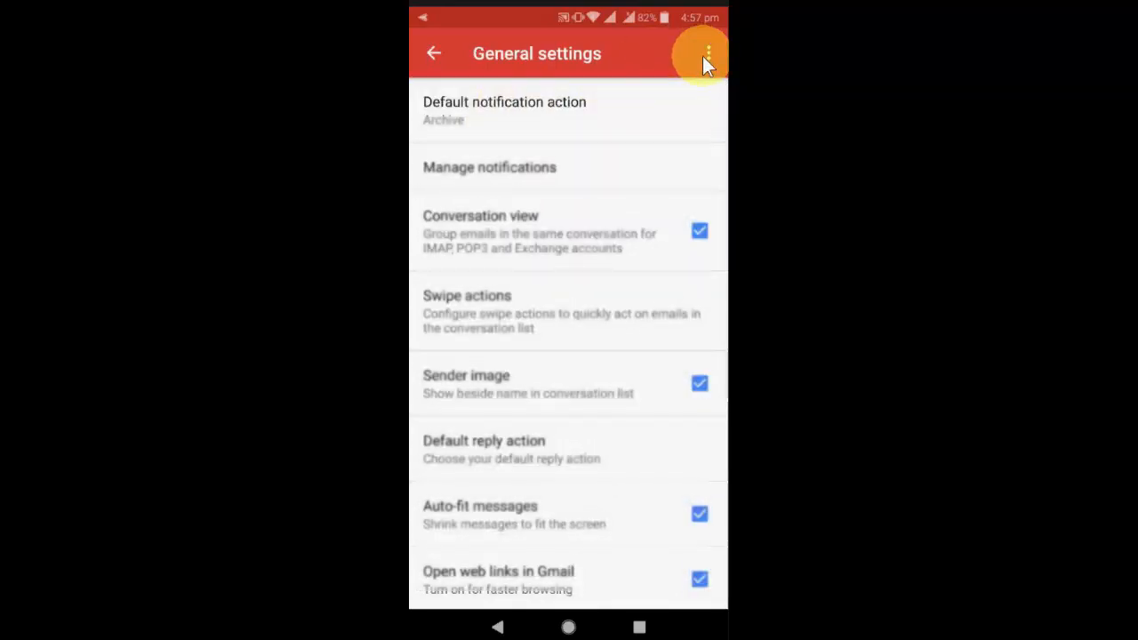
# - Clear Gmail's search history from the overflow menu, confirming with CLEAR
pyautogui.click(708, 53)
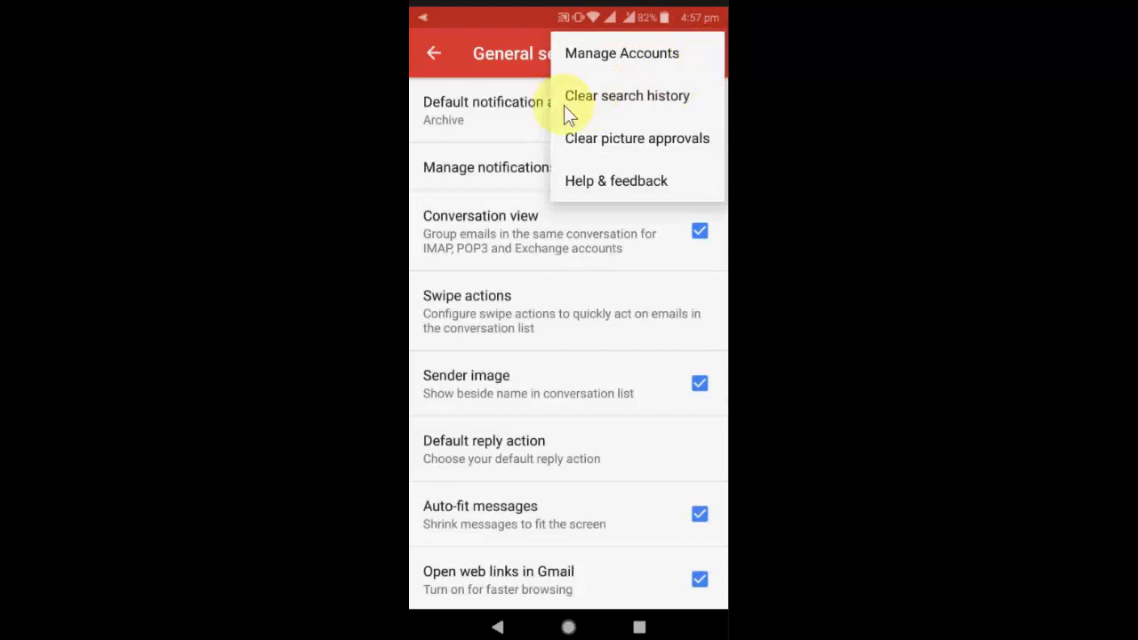
pyautogui.moveTo(600, 151)
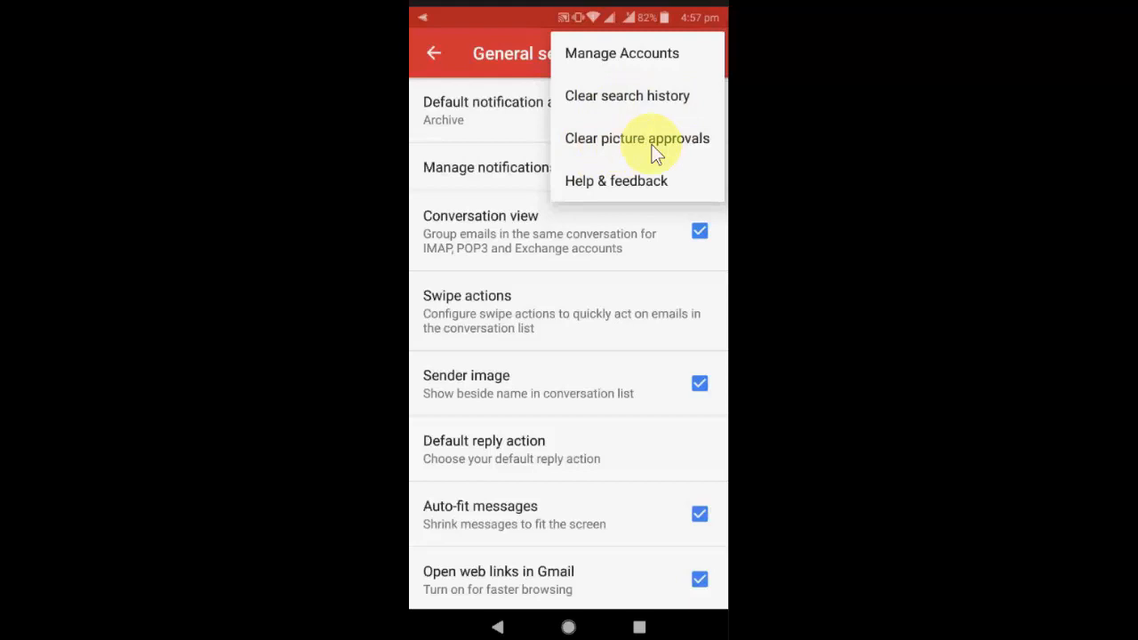
pyautogui.click(627, 95)
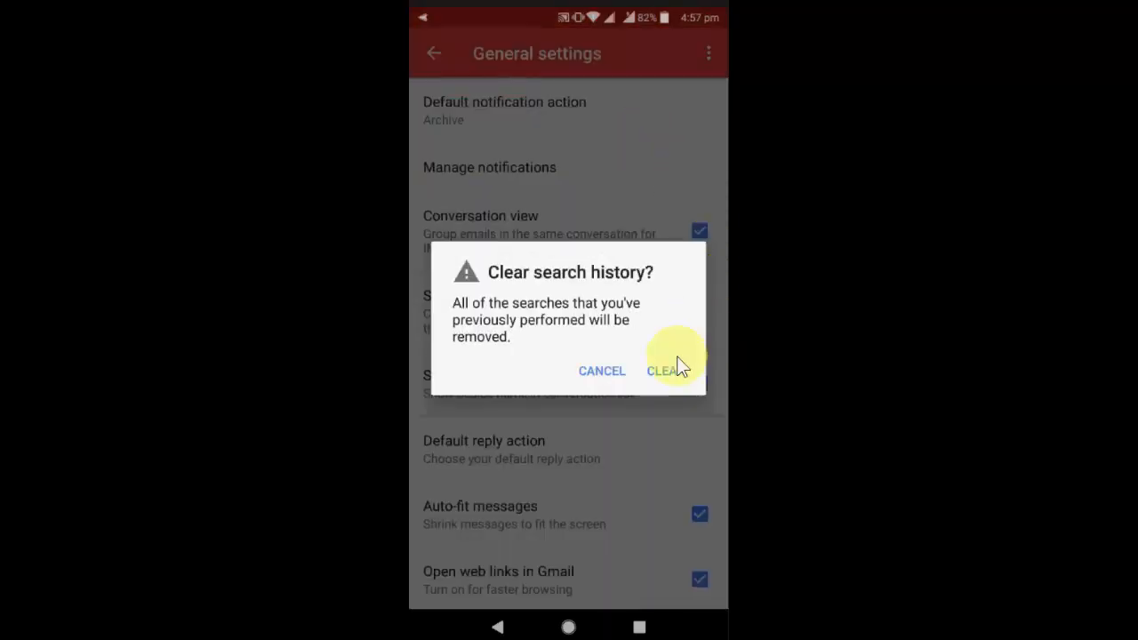
pyautogui.click(665, 371)
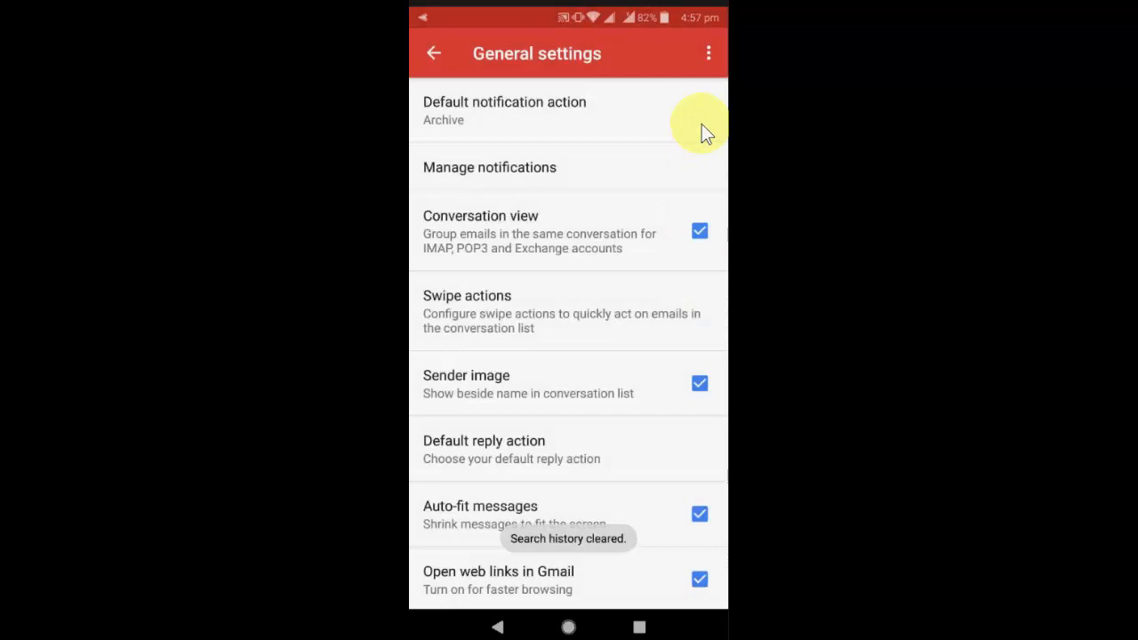
pyautogui.click(708, 53)
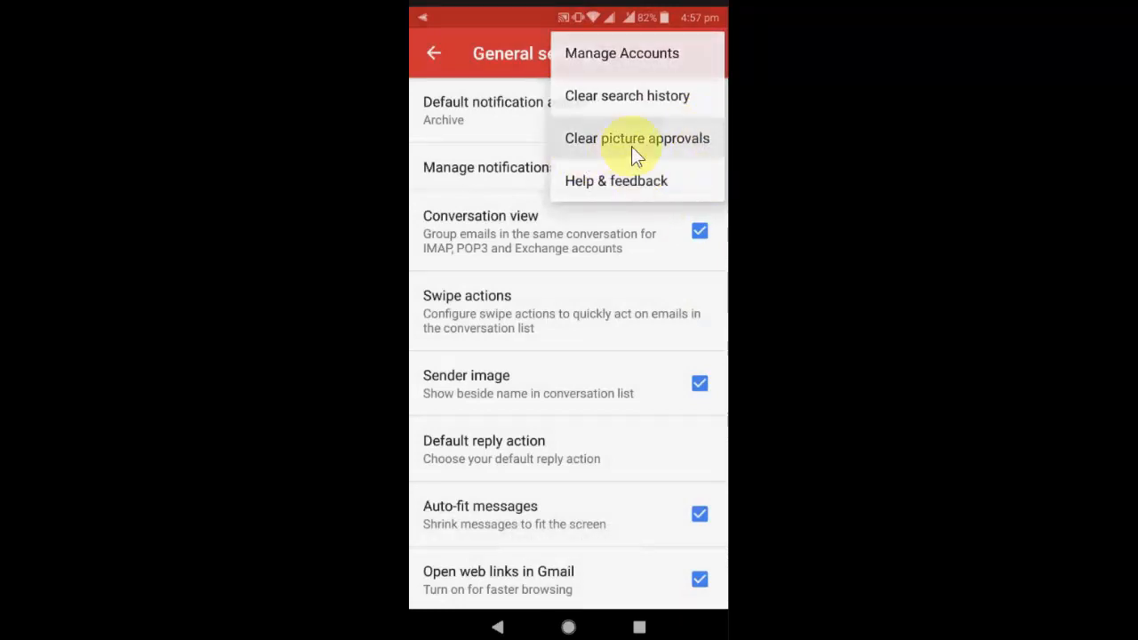
# - Choose Clear picture approvals, then scroll further down the General settings list
pyautogui.click(636, 138)
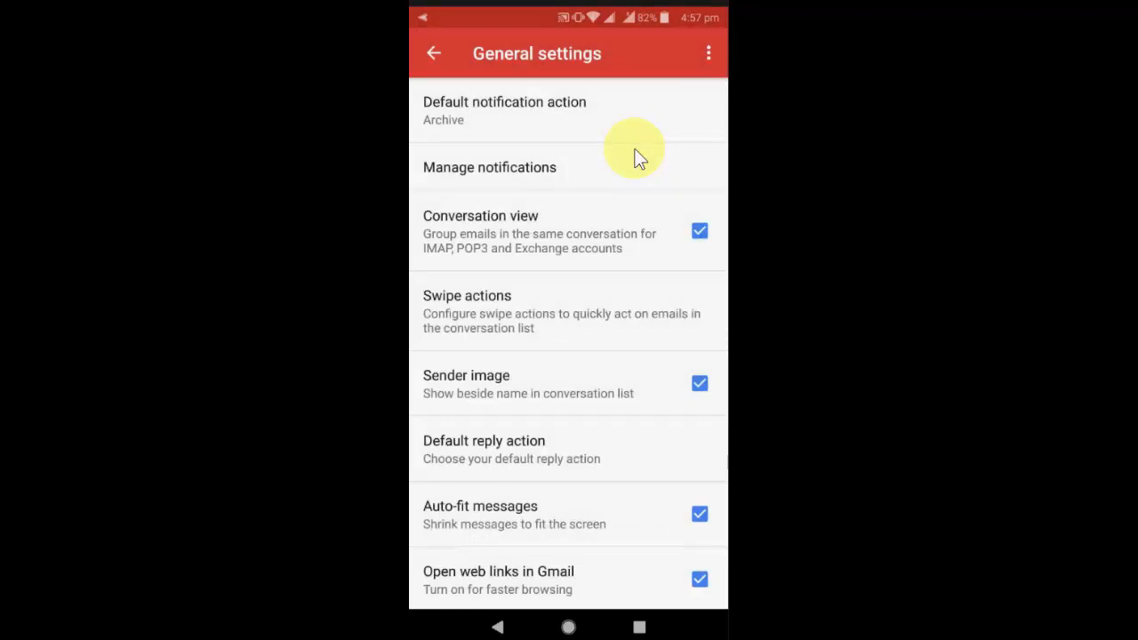
pyautogui.scroll(-3)
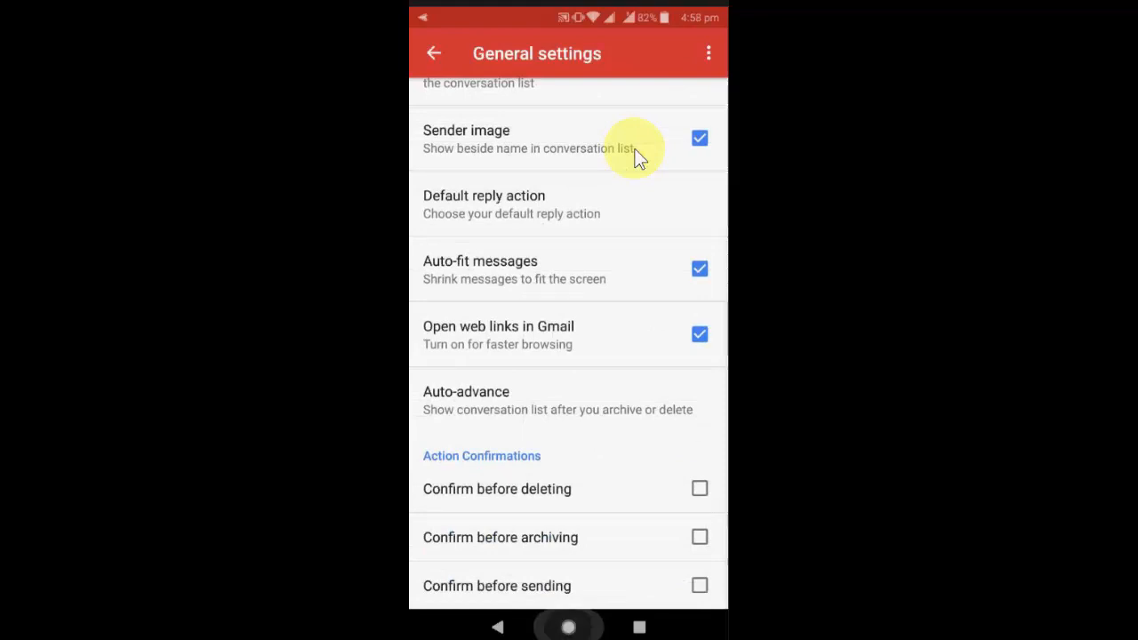